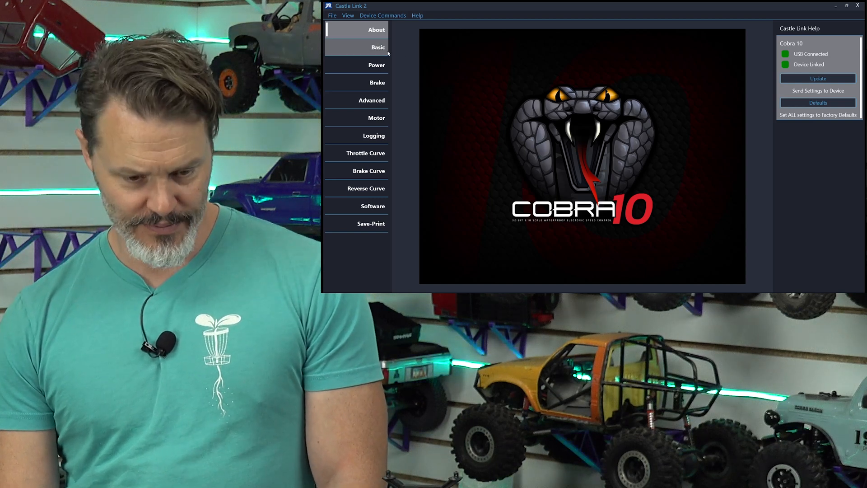
Step: On the Basic tab, choose Crawler Reverse and tick Disable Idle Beeps and Disable Error Beeps
{"action": "left_click", "coordinate": [378, 46]}
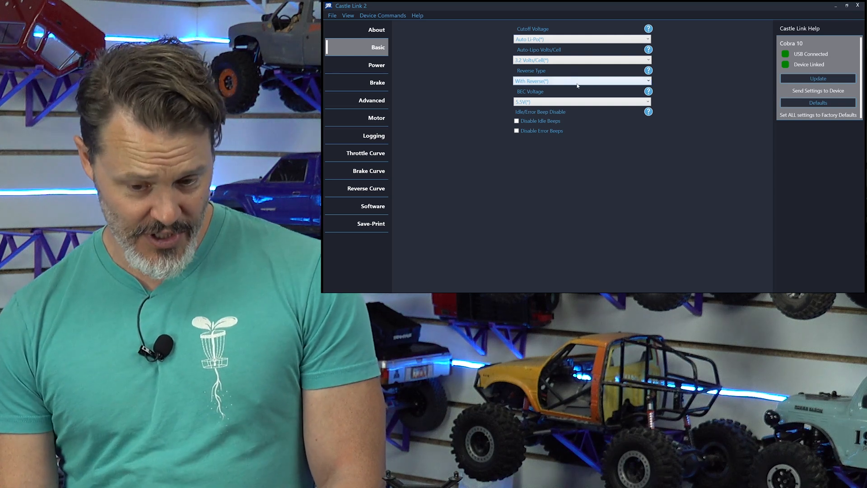
{"action": "left_click", "coordinate": [581, 81]}
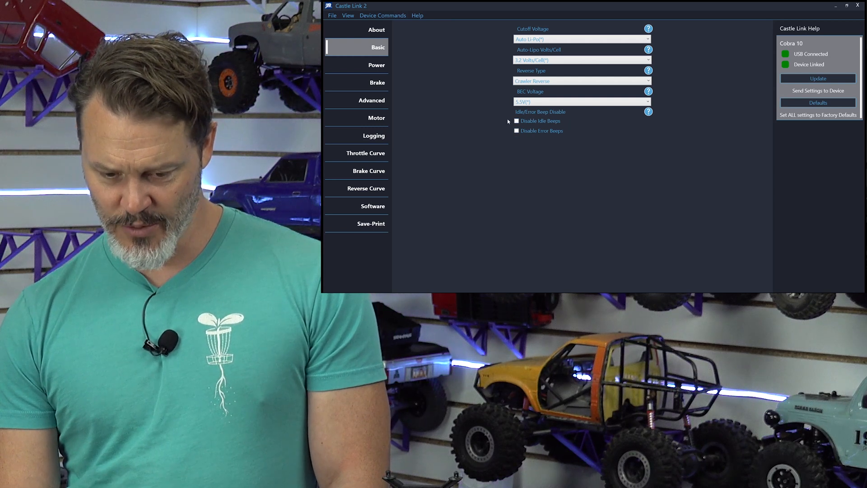
{"action": "left_click", "coordinate": [516, 121]}
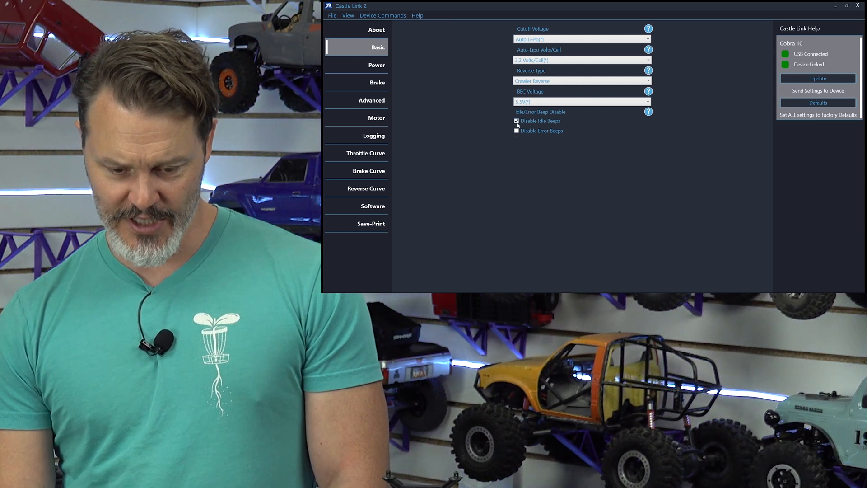
{"action": "left_click", "coordinate": [516, 130]}
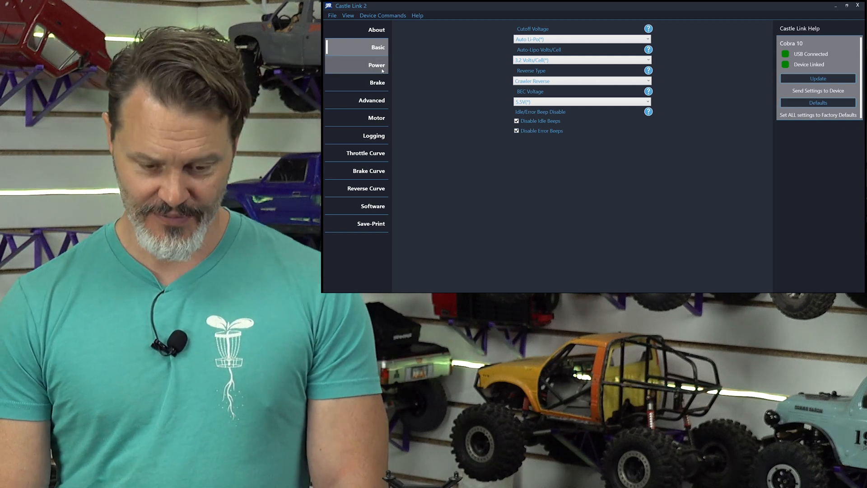
Step: On the Power tab, set Start Power High, Reverse Percentage 100%, and Punch Control 30%
{"action": "left_click", "coordinate": [376, 64]}
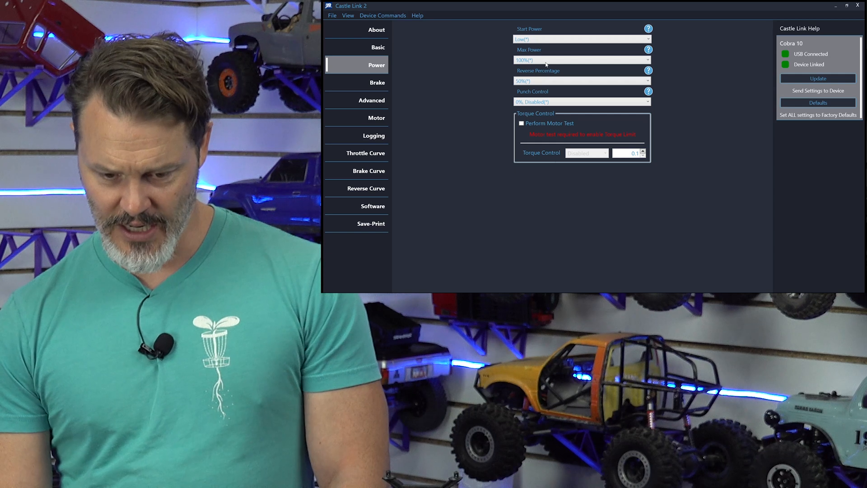
{"action": "left_click", "coordinate": [580, 38]}
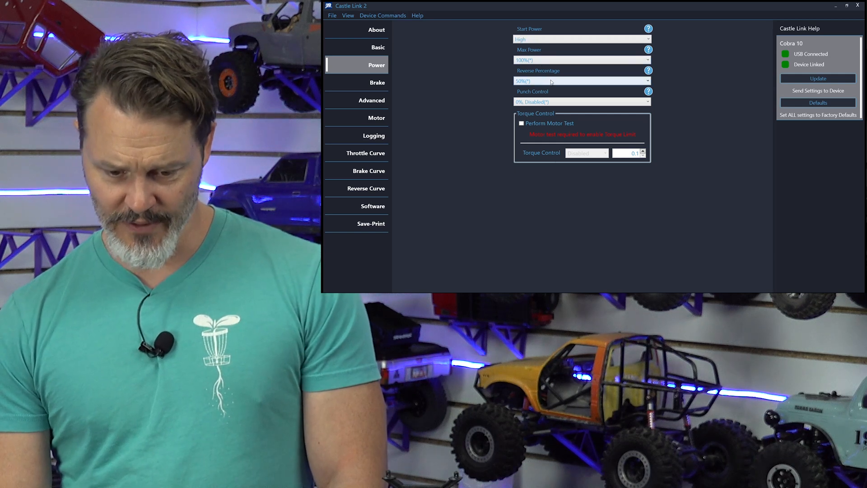
{"action": "left_click", "coordinate": [580, 81]}
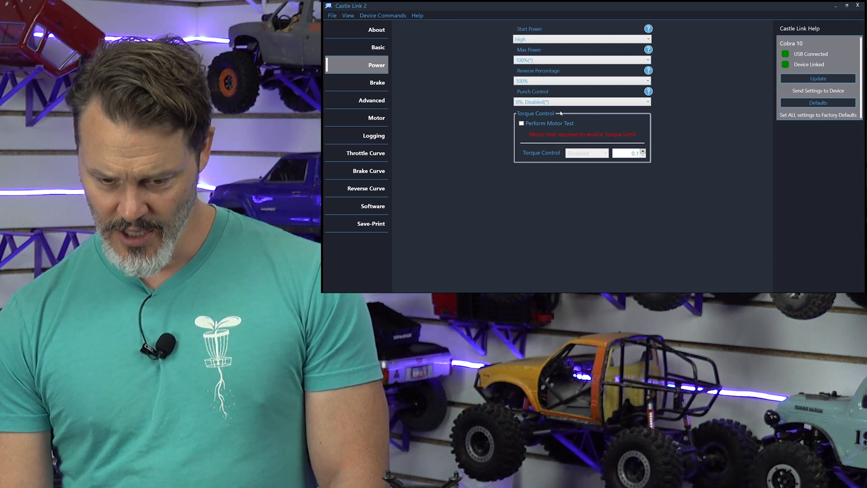
{"action": "left_click", "coordinate": [581, 102]}
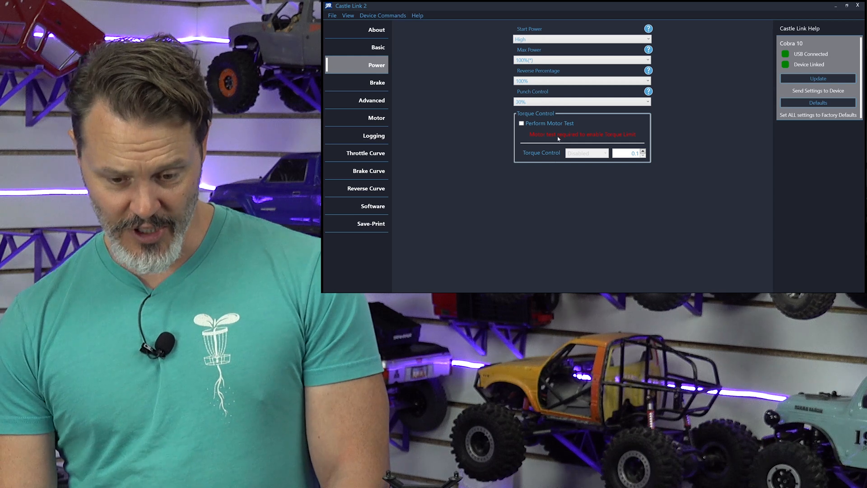
{"action": "mouse_move", "coordinate": [479, 158]}
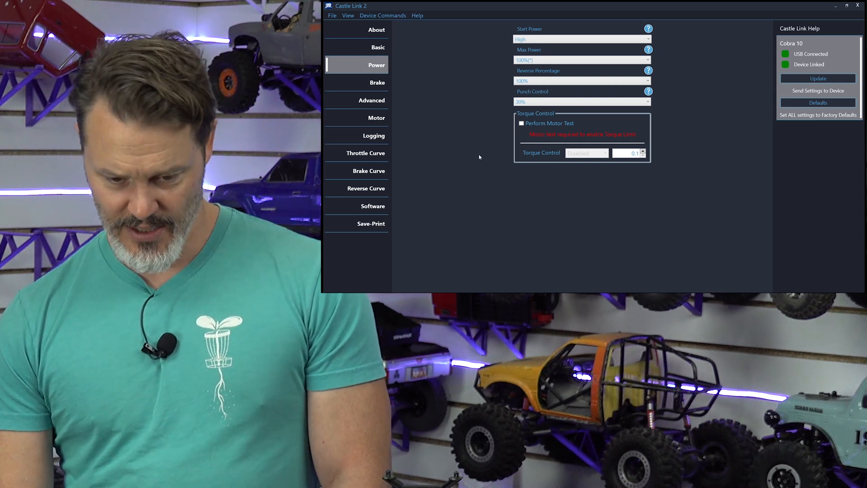
{"action": "mouse_move", "coordinate": [377, 82]}
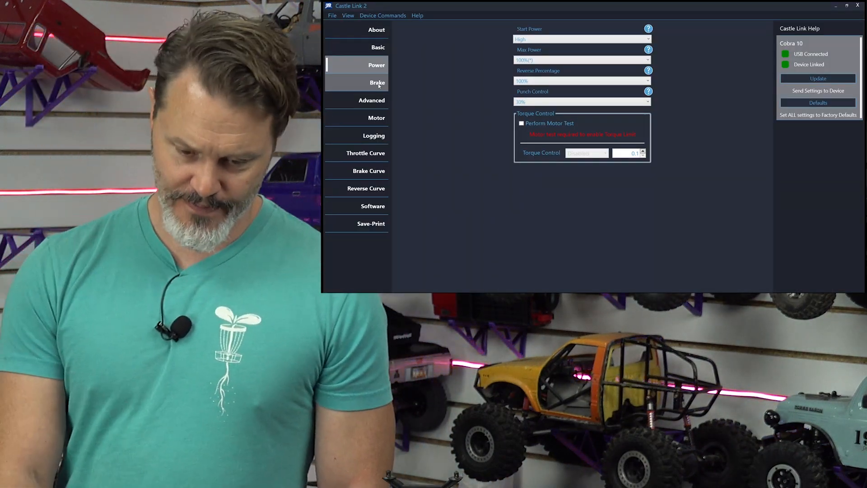
Step: On the Brake tab, set Drag Brake to 100.0% Crawler Full-On and Drag Brake Ramp to Fast
{"action": "left_click", "coordinate": [377, 82]}
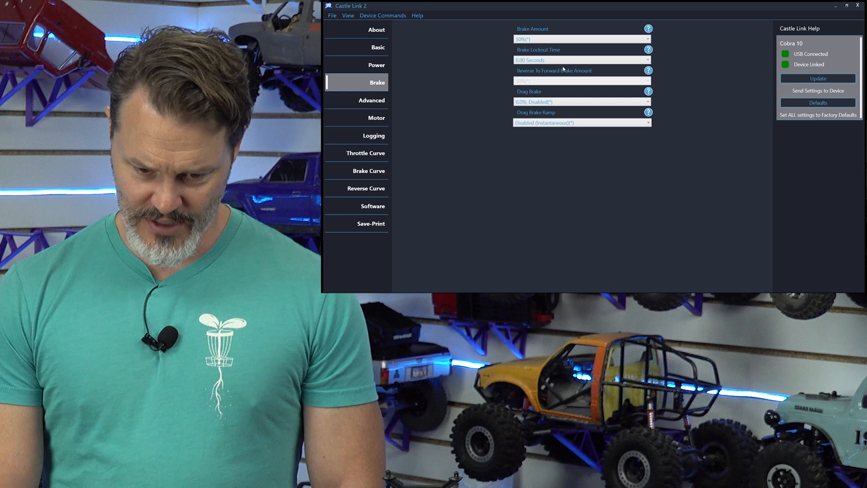
{"action": "left_click", "coordinate": [581, 59]}
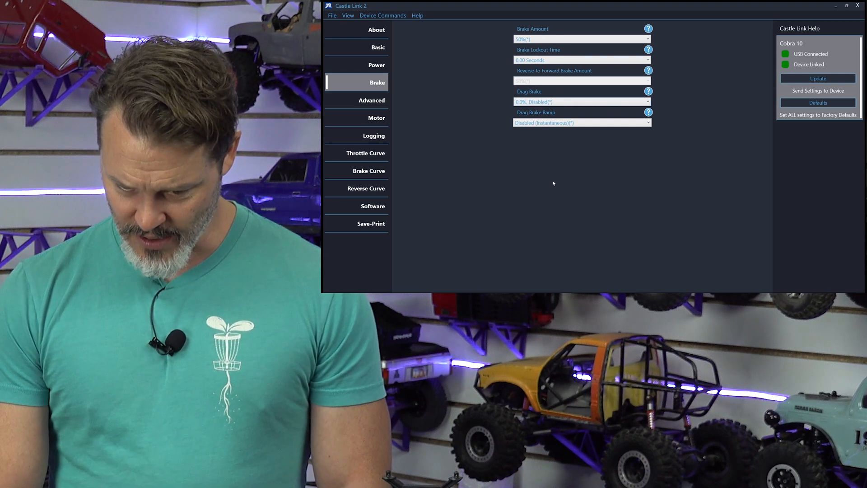
{"action": "left_click", "coordinate": [581, 102]}
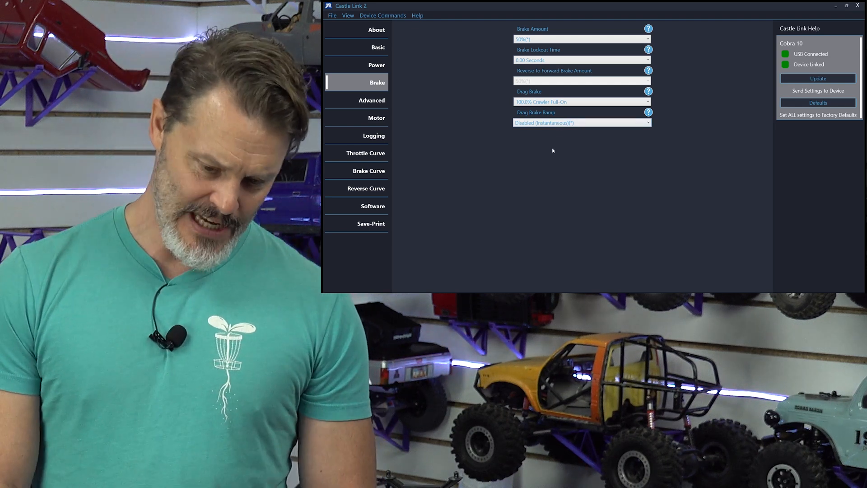
{"action": "left_click", "coordinate": [581, 122]}
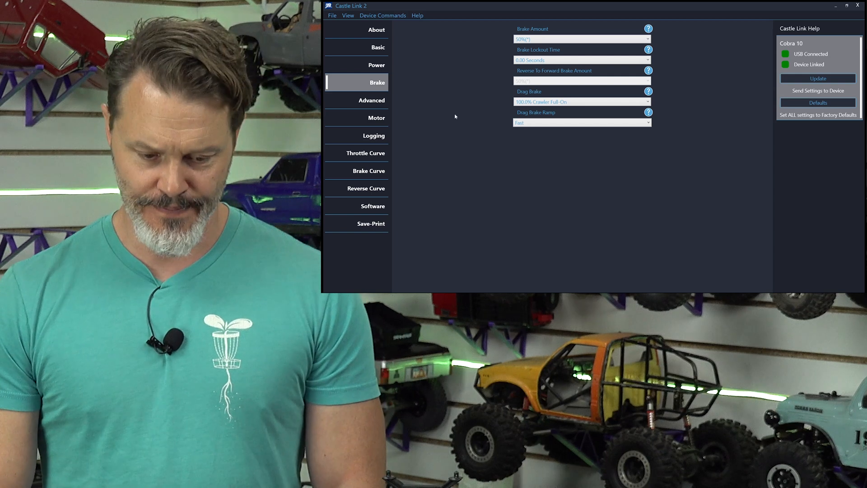
{"action": "left_click", "coordinate": [371, 100]}
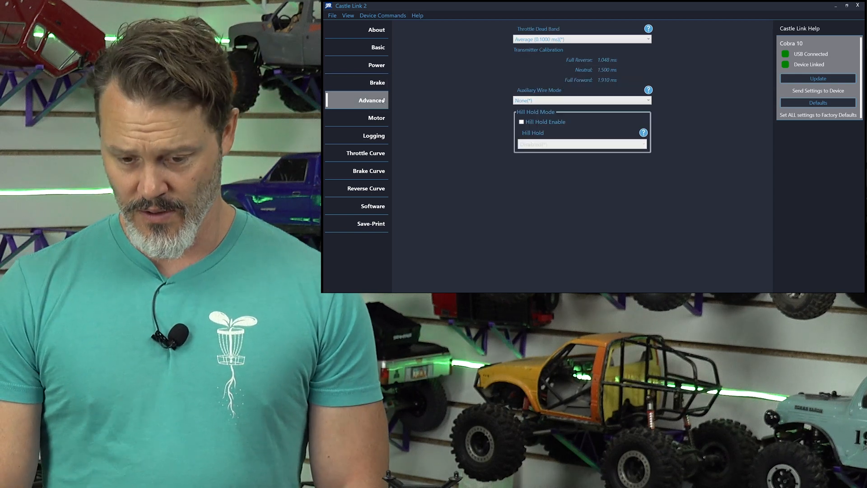
Step: Tick Hill Hold Enable on the Advanced tab and choose 3 - Medium strength
{"action": "left_click", "coordinate": [376, 82]}
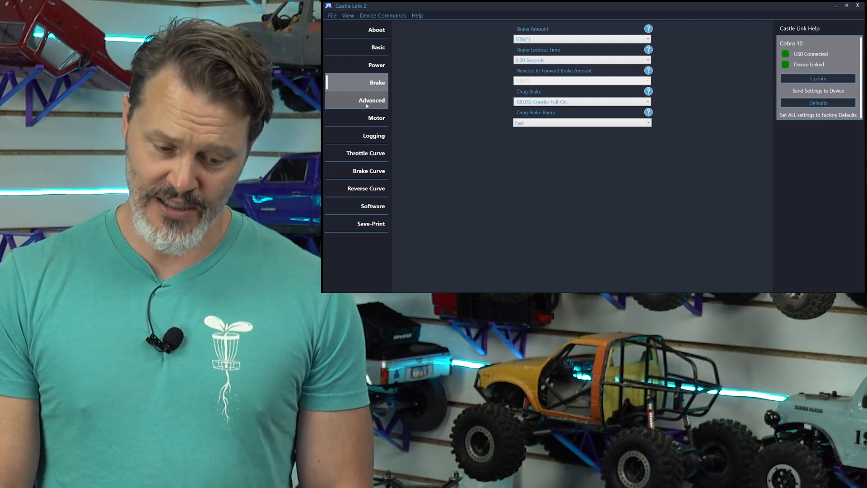
{"action": "left_click", "coordinate": [371, 100]}
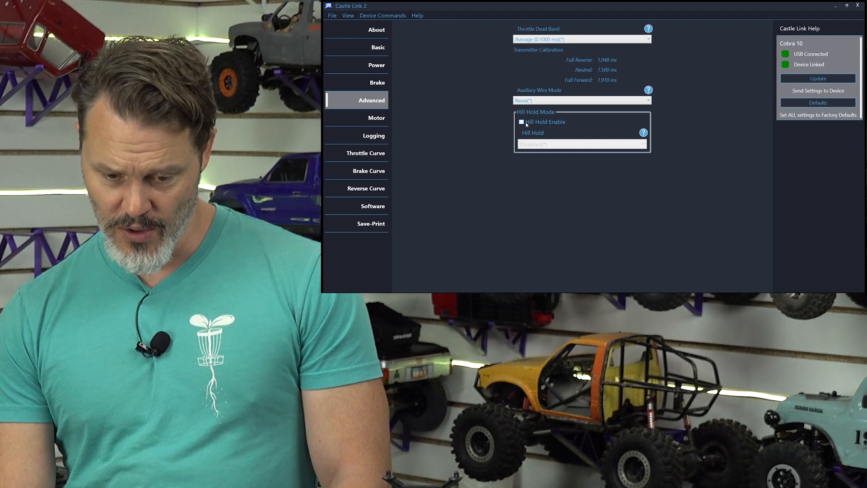
{"action": "left_click", "coordinate": [520, 121]}
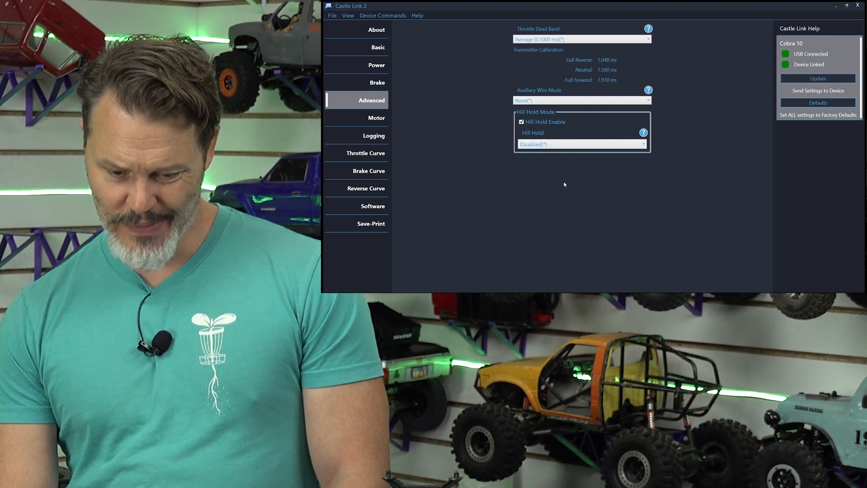
{"action": "left_click", "coordinate": [580, 144]}
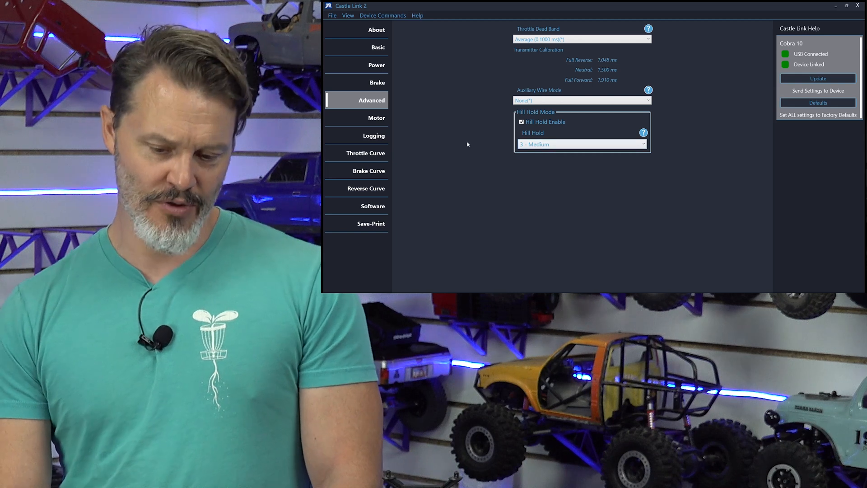
{"action": "mouse_move", "coordinate": [424, 163]}
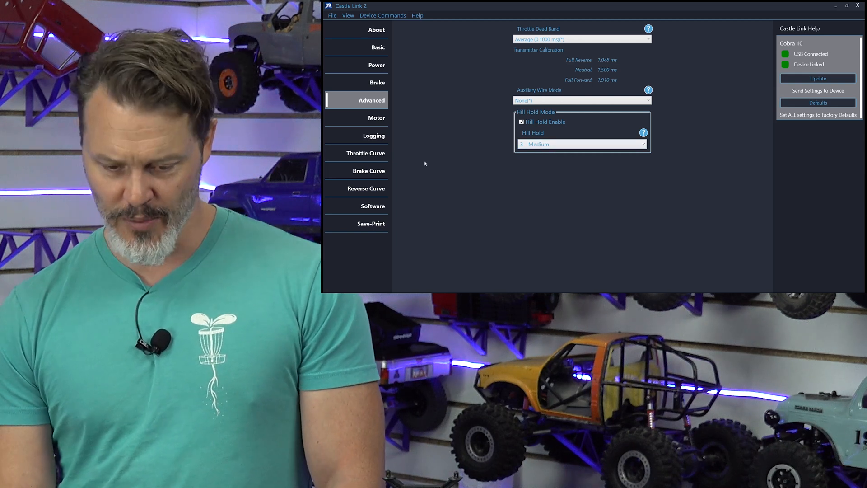
Step: Confirm Sensorless Motor Timing is Normal and look over the data logging options
{"action": "left_click", "coordinate": [376, 118]}
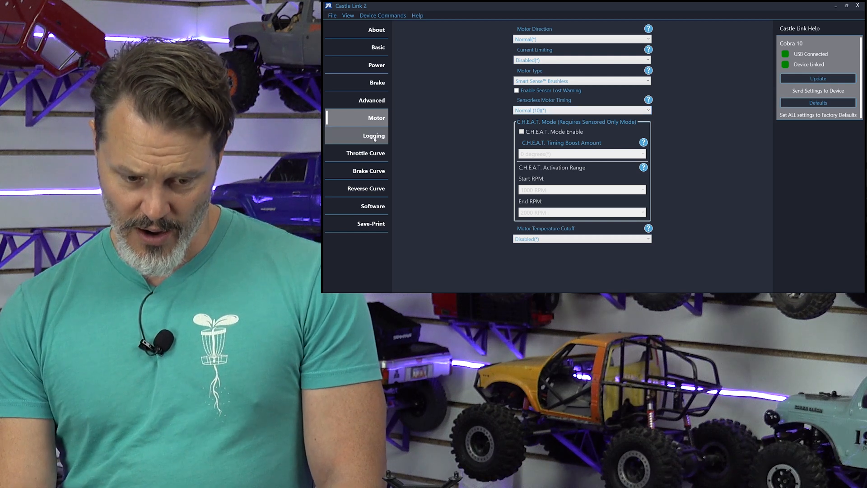
{"action": "left_click", "coordinate": [374, 135]}
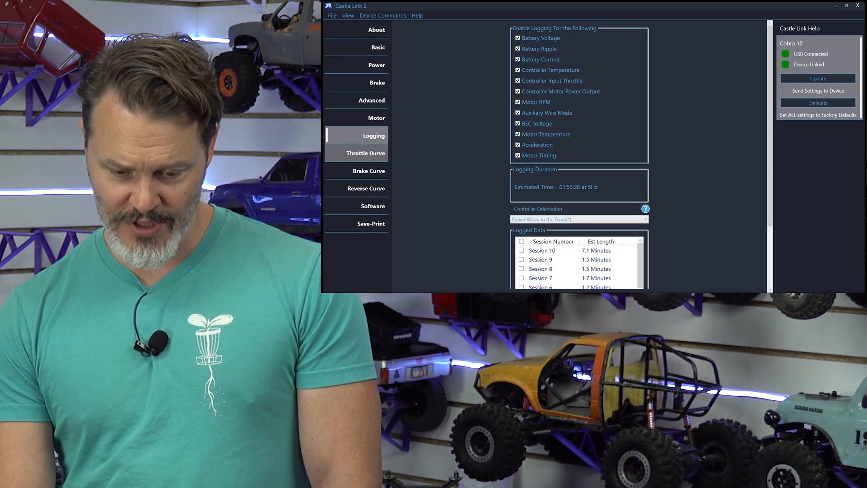
{"action": "left_click", "coordinate": [363, 153]}
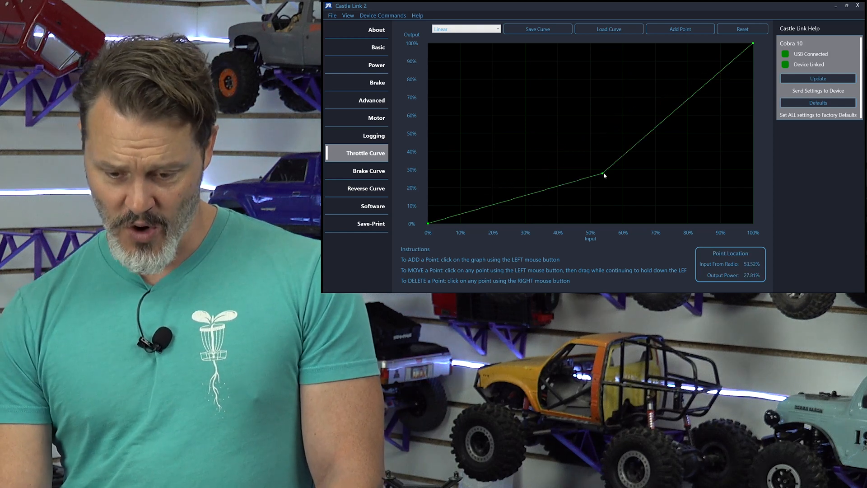
Step: Switch the throttle curve from Linear to Curve, placing its midpoint near 70% input, 30% output
{"action": "left_click_drag", "start_coordinate": [601, 172], "coordinate": [584, 163]}
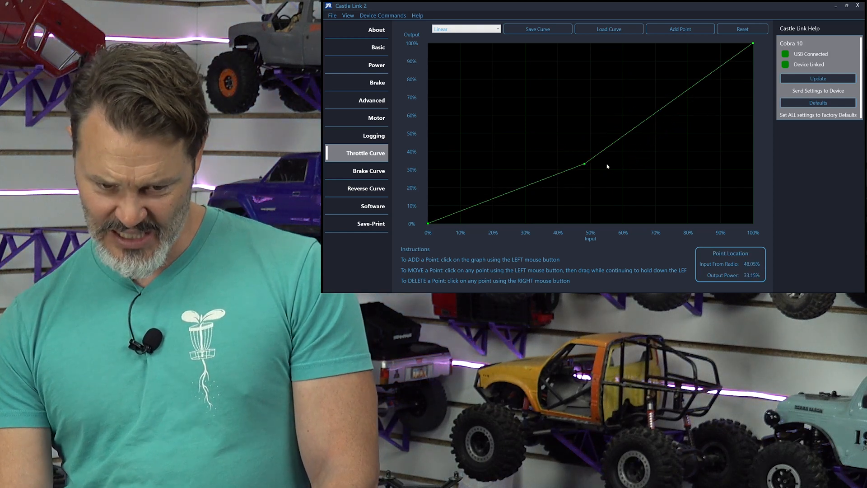
{"action": "left_click_drag", "start_coordinate": [583, 163], "coordinate": [635, 167]}
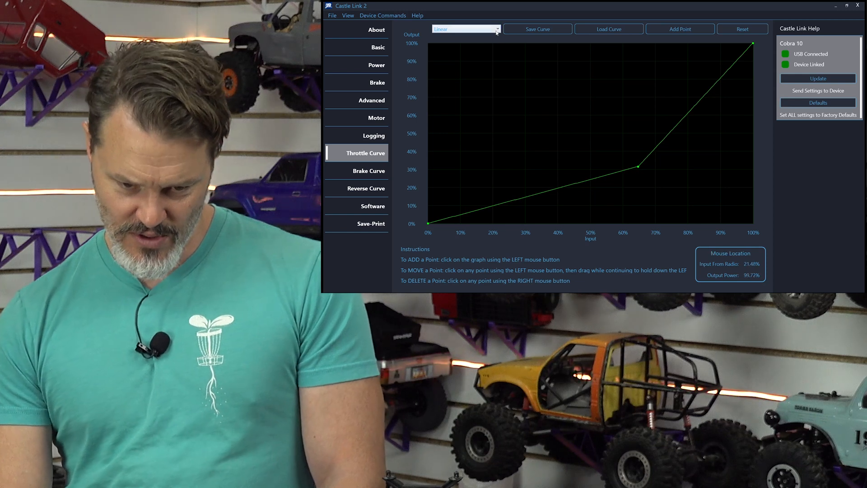
{"action": "left_click", "coordinate": [466, 28]}
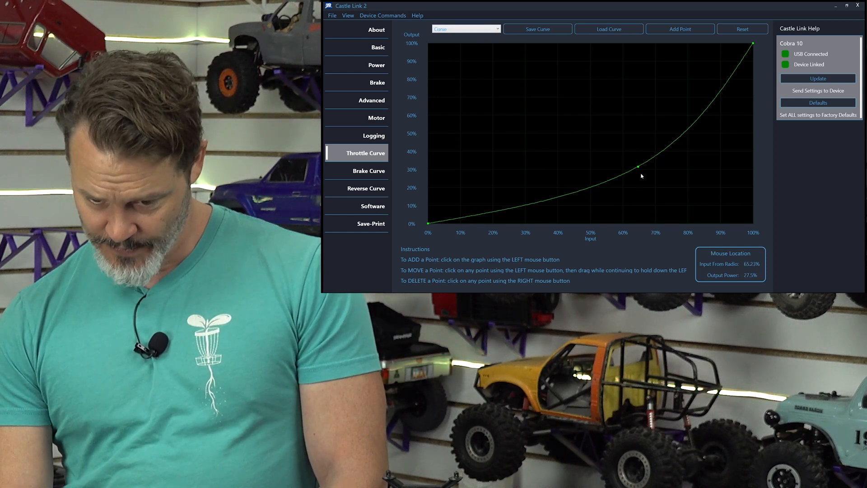
{"action": "left_click_drag", "start_coordinate": [637, 165], "coordinate": [640, 168]}
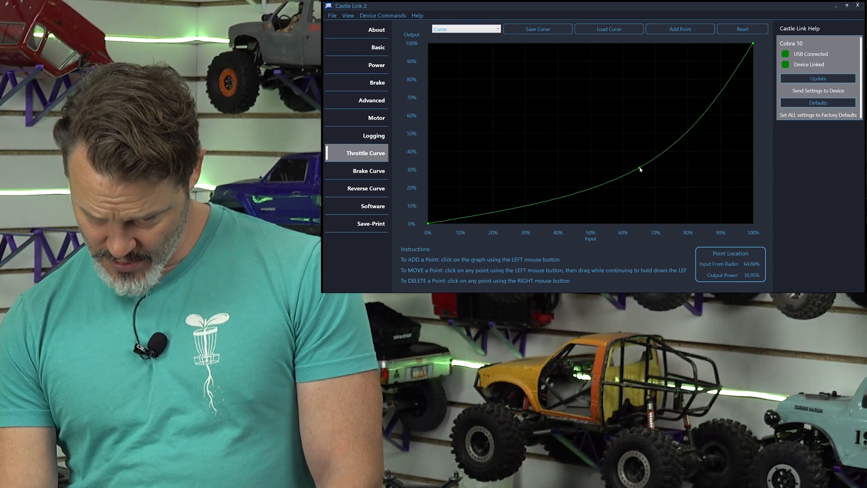
{"action": "left_click_drag", "start_coordinate": [640, 168], "coordinate": [655, 171]}
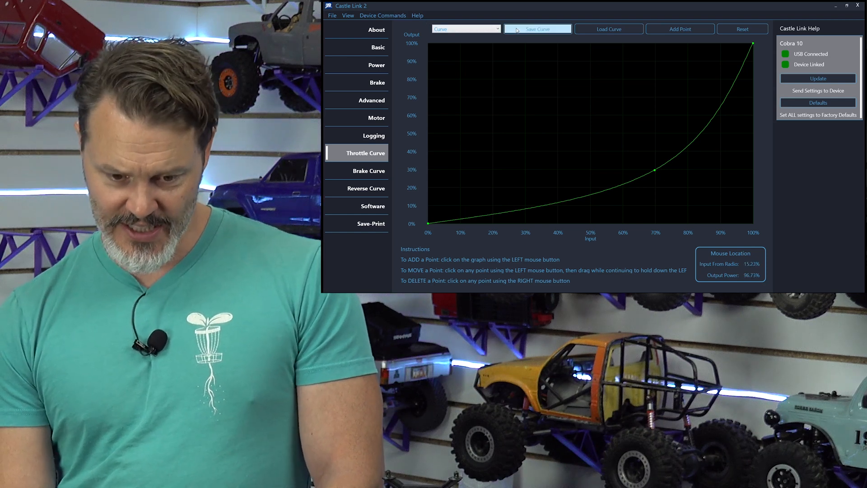
{"action": "mouse_move", "coordinate": [565, 148]}
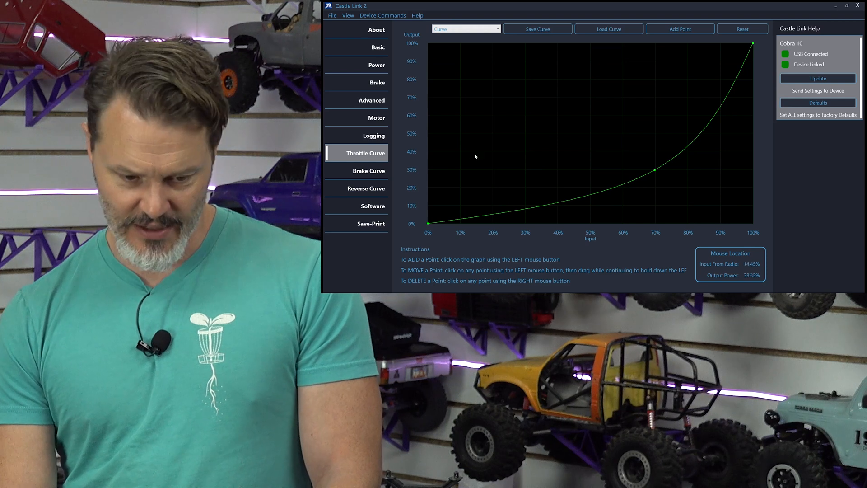
Step: Set the brake curve to Curve and drag the reverse curve point to about 70%/30%
{"action": "left_click", "coordinate": [369, 170]}
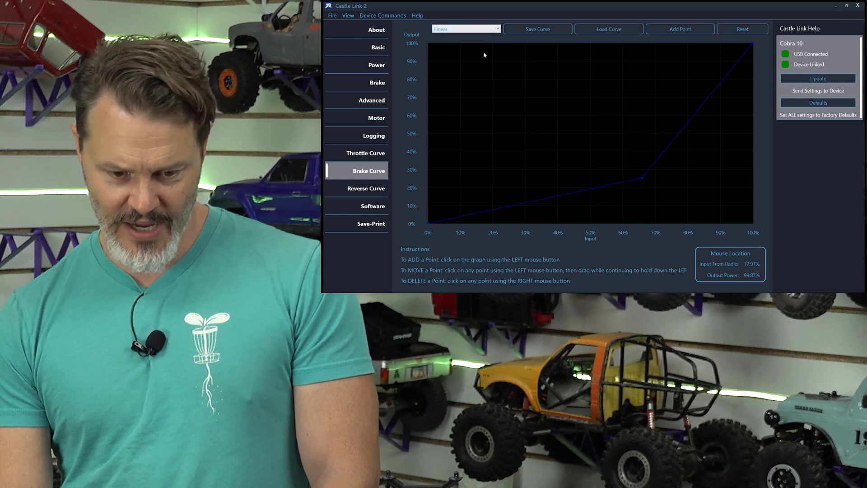
{"action": "left_click", "coordinate": [466, 29]}
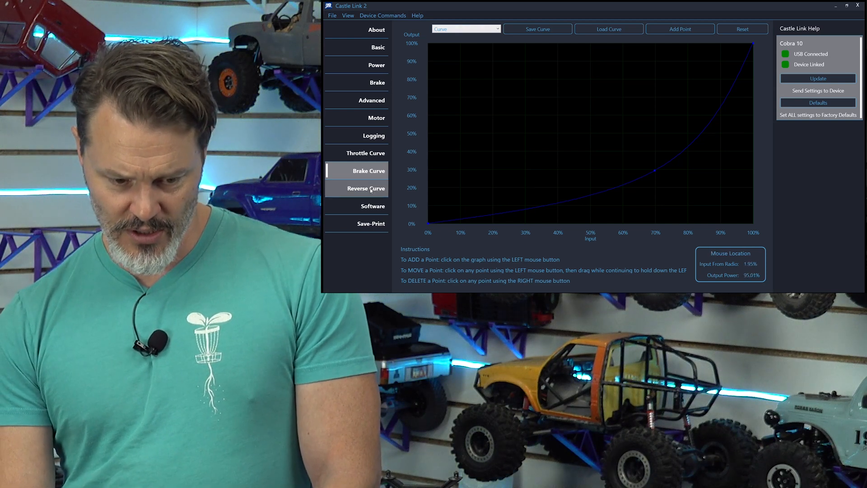
{"action": "left_click", "coordinate": [367, 188]}
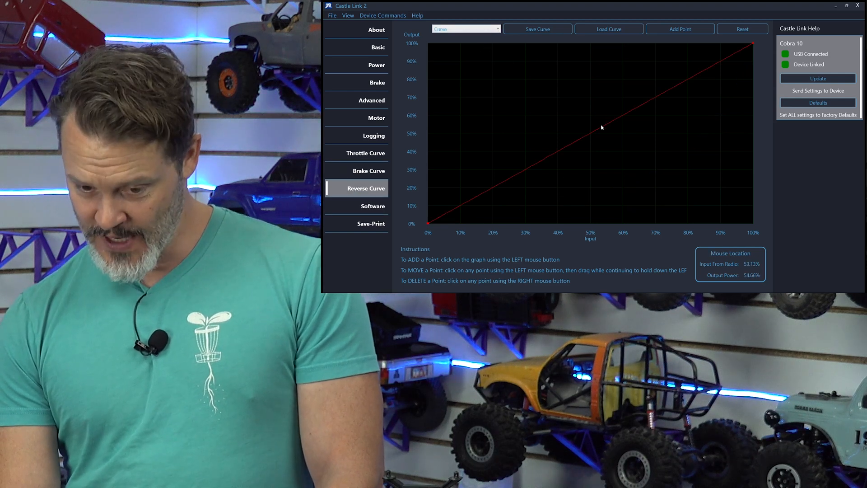
{"action": "left_click_drag", "start_coordinate": [601, 128], "coordinate": [657, 180]}
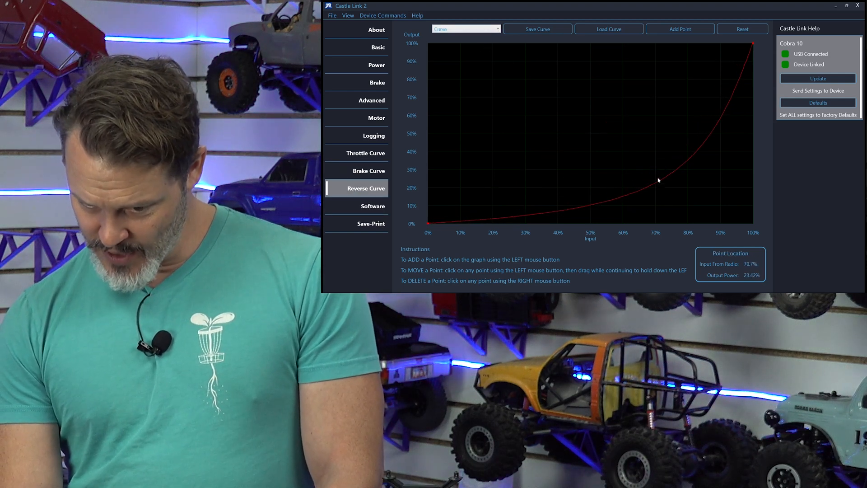
{"action": "left_click_drag", "start_coordinate": [658, 180], "coordinate": [655, 171]}
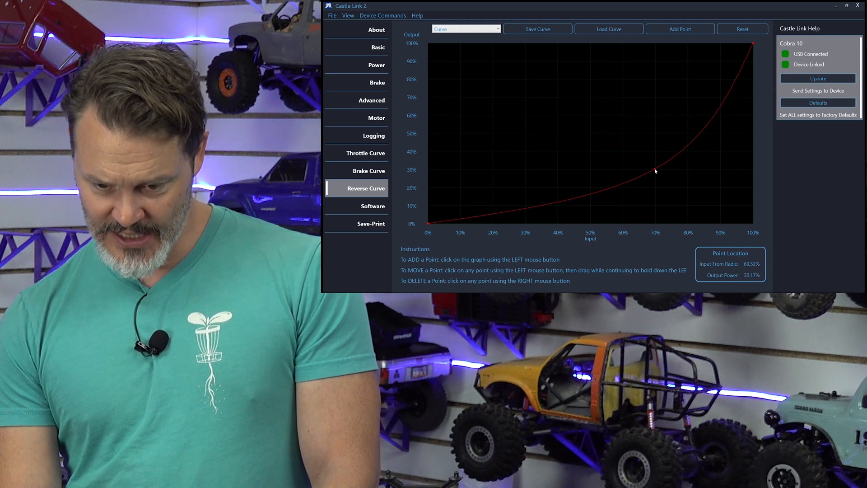
{"action": "left_click_drag", "start_coordinate": [655, 171], "coordinate": [655, 190]}
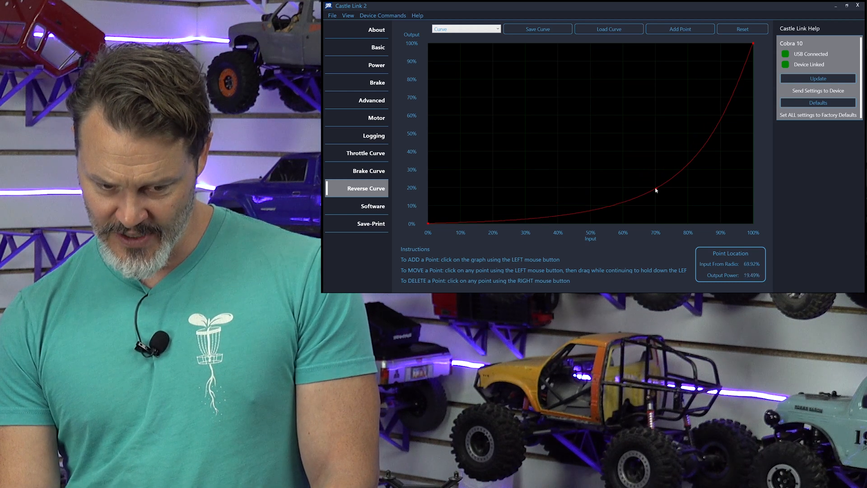
{"action": "left_click_drag", "start_coordinate": [651, 188], "coordinate": [655, 169]}
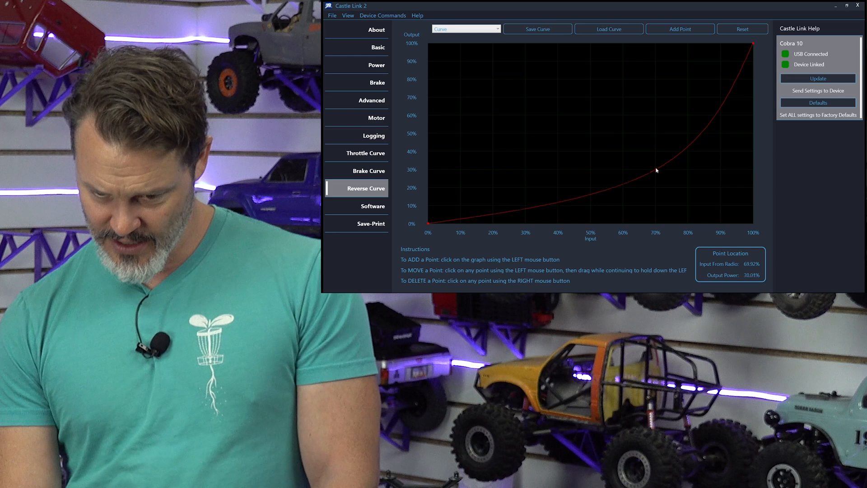
{"action": "left_click_drag", "start_coordinate": [655, 170], "coordinate": [655, 185]}
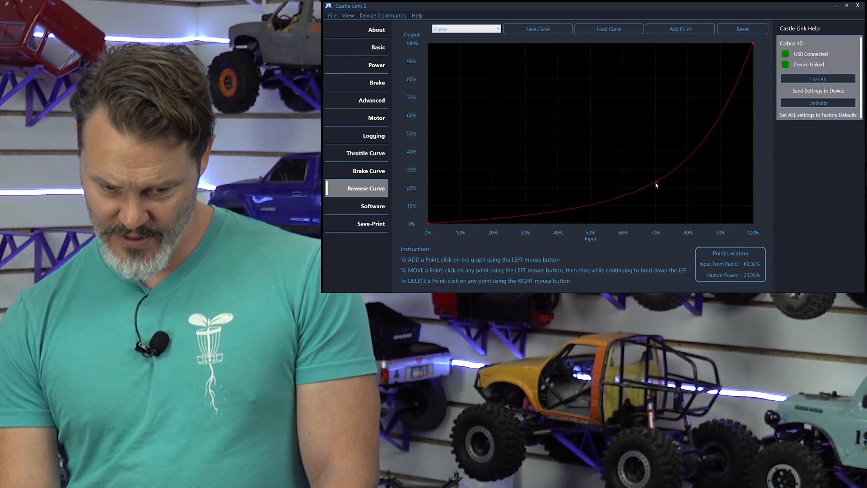
{"action": "left_click_drag", "start_coordinate": [655, 185], "coordinate": [656, 170]}
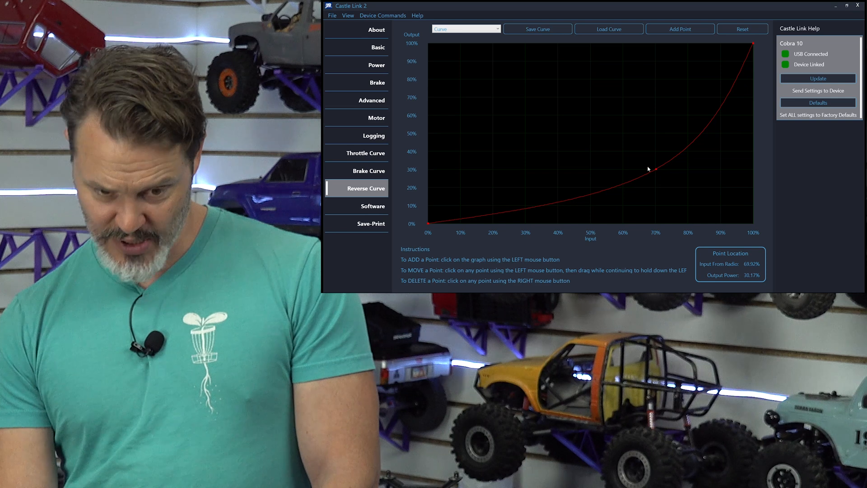
Step: Check firmware version 1.21 on the Software tab, then go to Save-Print
{"action": "left_click", "coordinate": [372, 206]}
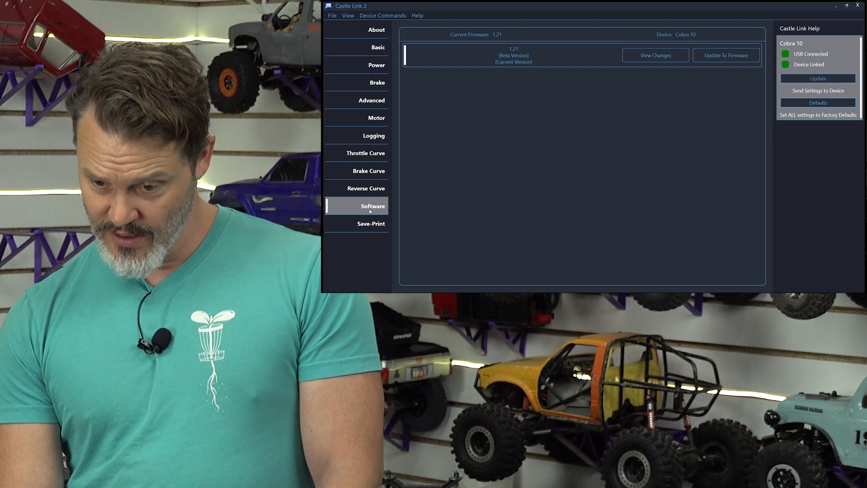
{"action": "left_click", "coordinate": [371, 224]}
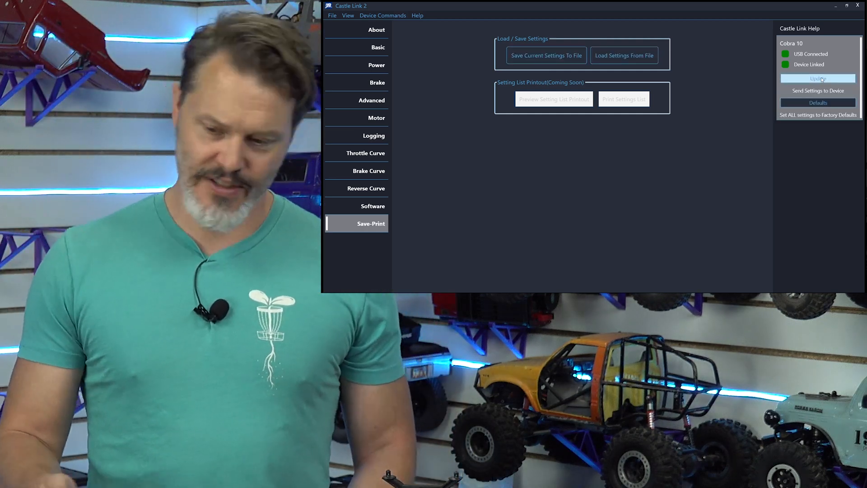
Step: Send the updated settings to the Cobra 10 ESC
{"action": "left_click", "coordinate": [371, 100]}
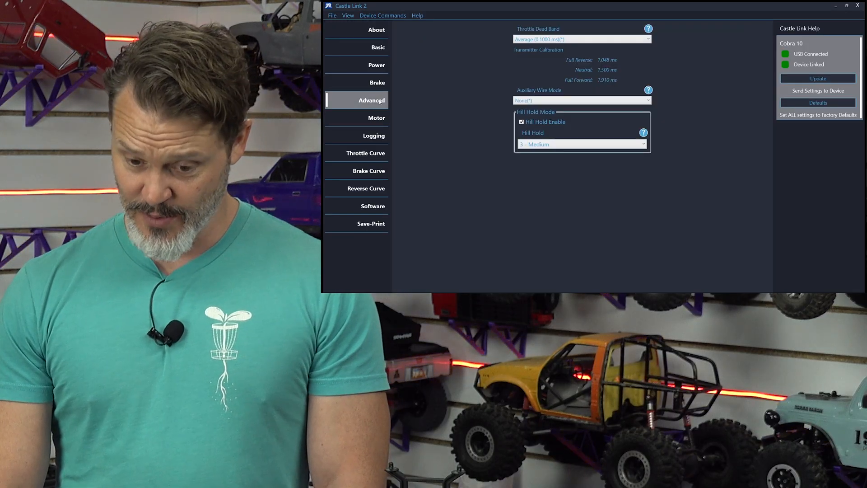
Step: Review Crawler Reverse and disabled beeps on the Basic tab, then view Motor settings
{"action": "left_click", "coordinate": [378, 47]}
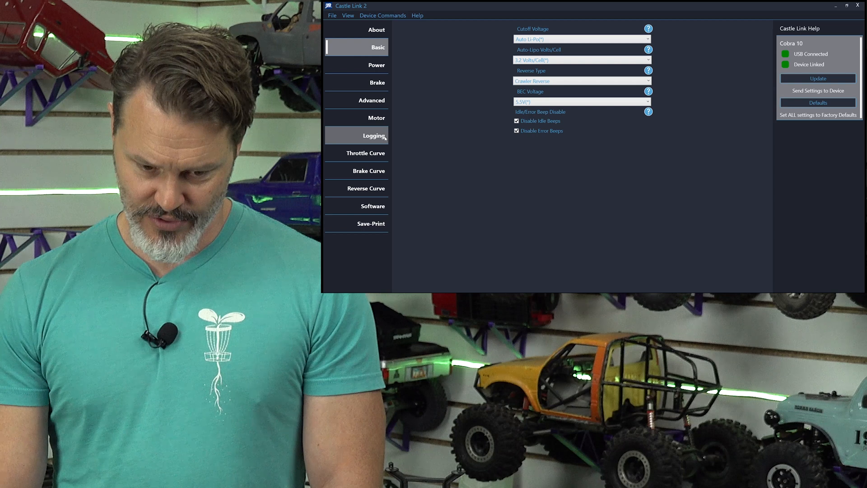
{"action": "left_click", "coordinate": [375, 118]}
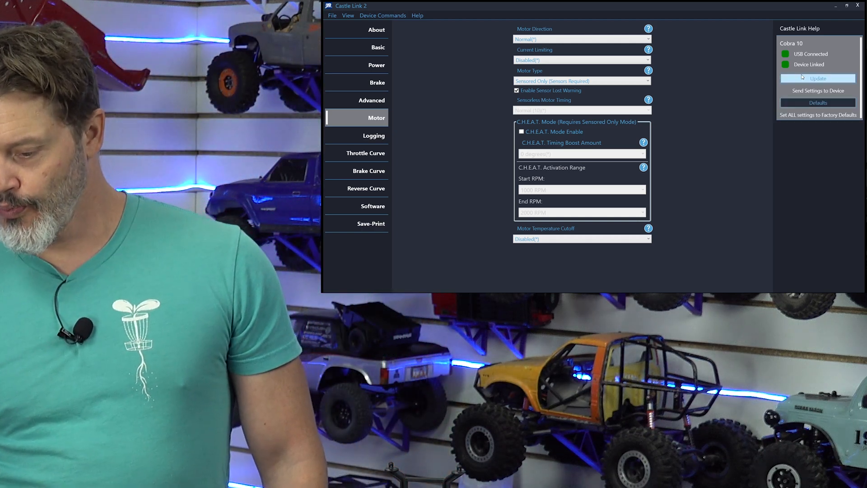
Step: Write the current crawler settings to the Cobra 10, returning to its About page
{"action": "left_click", "coordinate": [376, 30]}
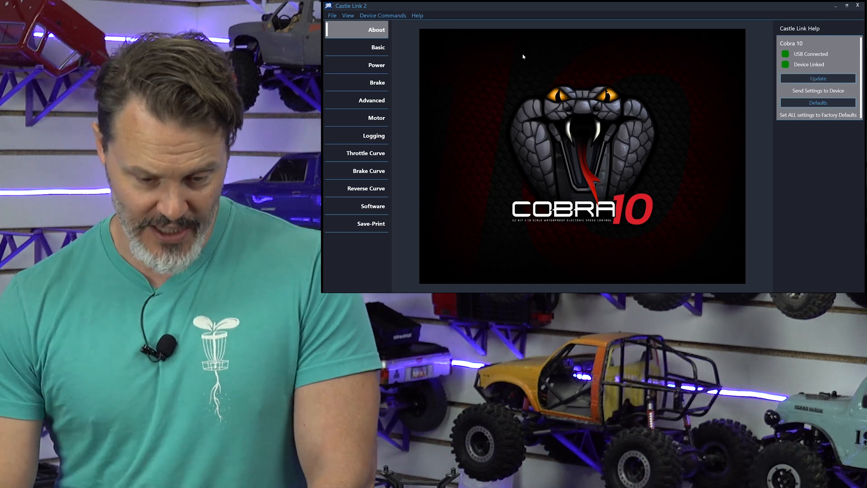
Step: Show the Motor settings: Smart Sense Brushless motor type, sensorless timing Lowest (0)
{"action": "left_click", "coordinate": [376, 118]}
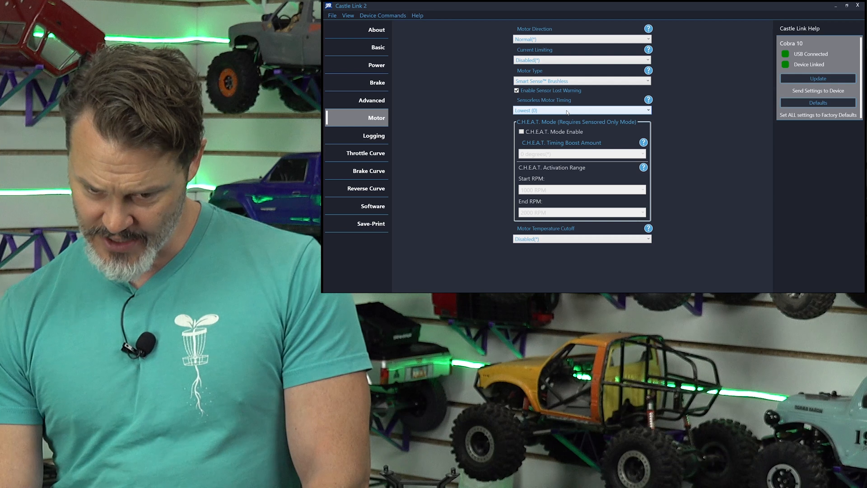
Step: Adjust sensorless motor timing, then return to Basic settings showing Crawler Reverse
{"action": "left_click", "coordinate": [817, 78]}
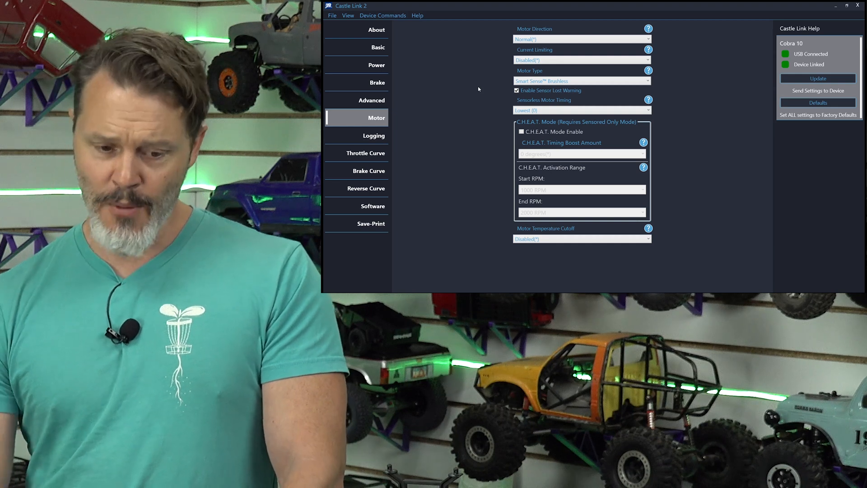
{"action": "left_click", "coordinate": [377, 47]}
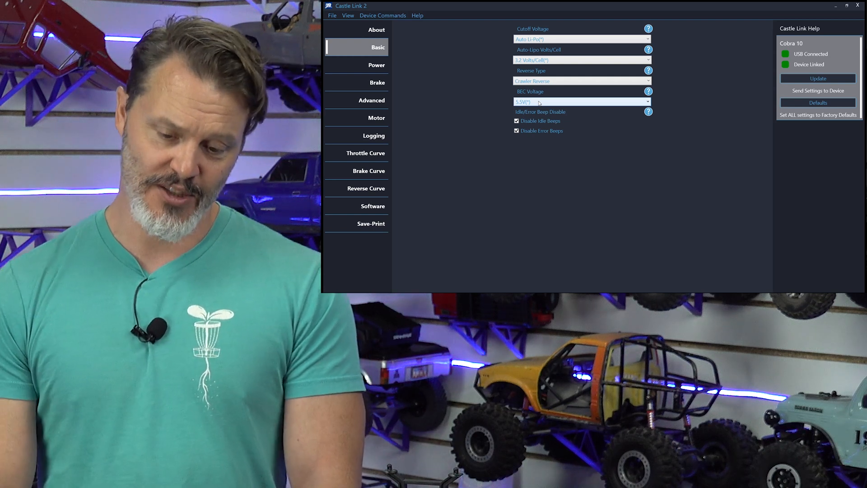
{"action": "mouse_move", "coordinate": [377, 64]}
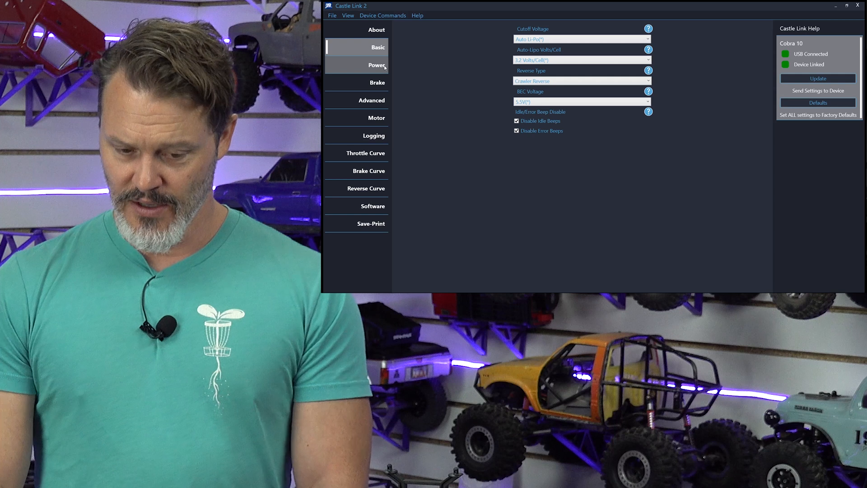
Step: Review Power settings, then show Brake settings at 100% Crawler Full-On drag brake
{"action": "left_click", "coordinate": [376, 65]}
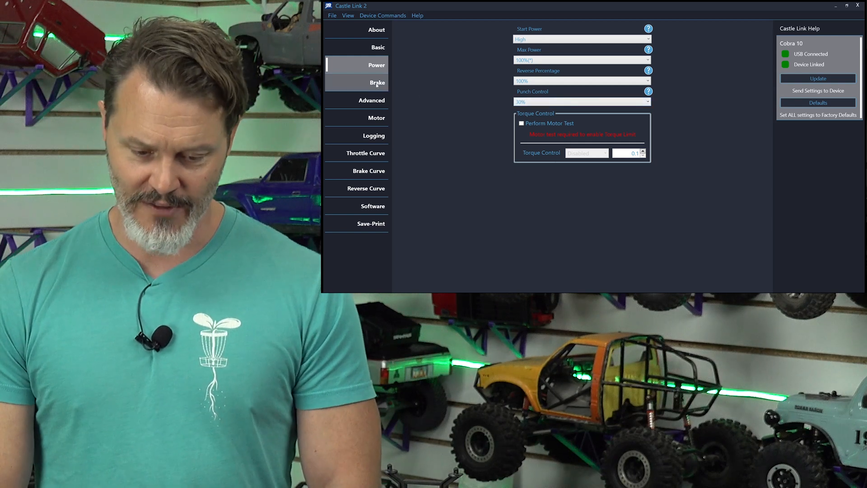
{"action": "left_click", "coordinate": [377, 82]}
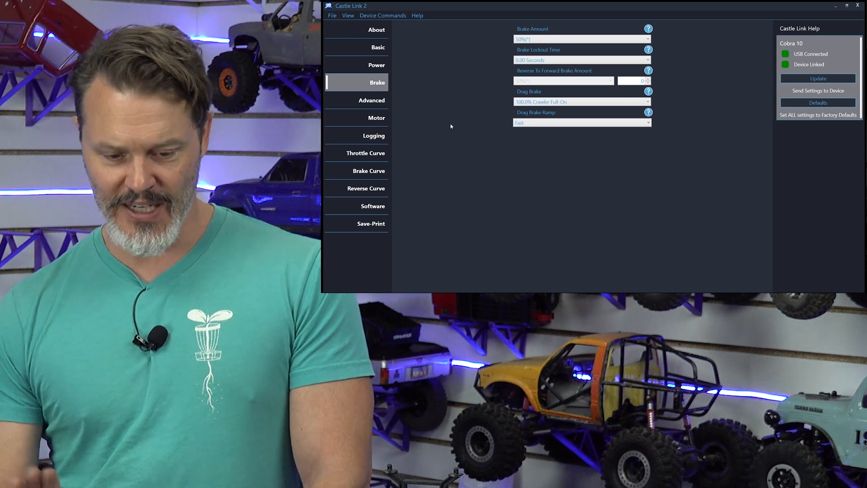
Step: Check medium Hill Hold in Advanced, then show Motor settings with Normal (10) timing
{"action": "left_click", "coordinate": [372, 100]}
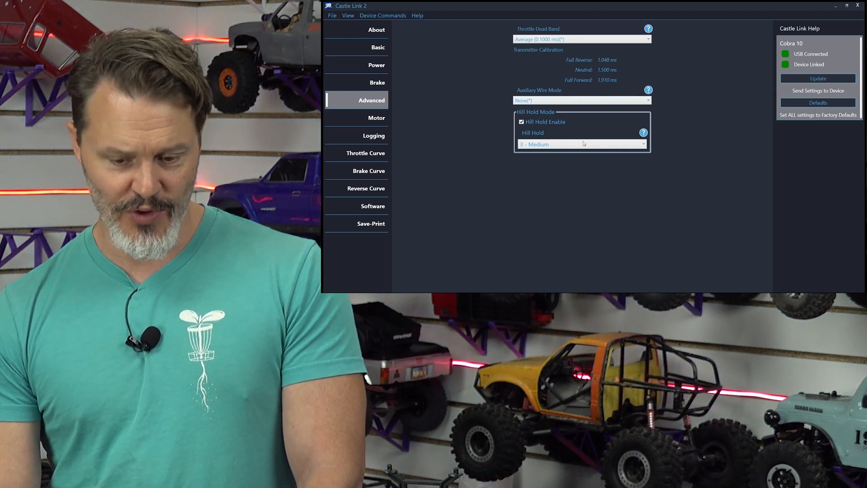
{"action": "mouse_move", "coordinate": [576, 169]}
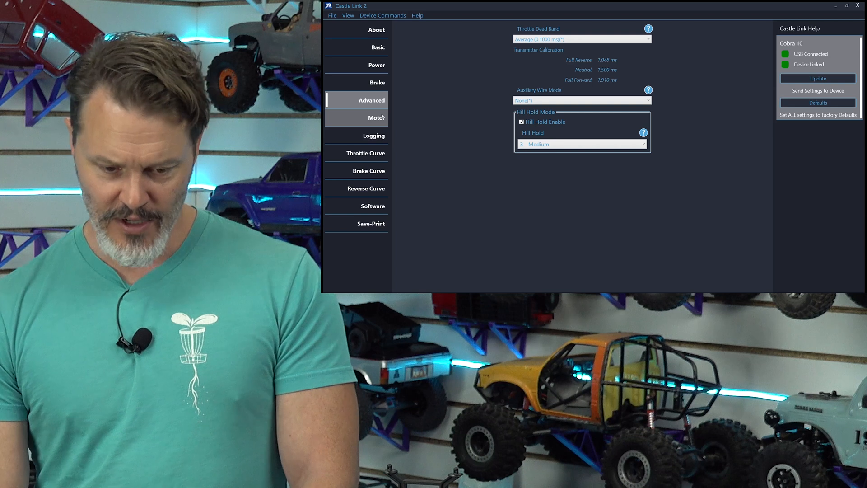
{"action": "left_click", "coordinate": [373, 117]}
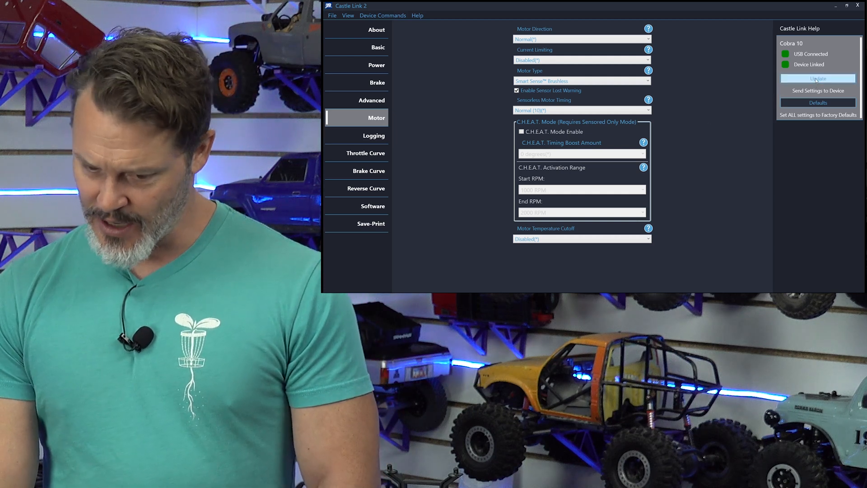
Step: Save Normal (10) sensorless timing to the Cobra 10 and show the data logging page
{"action": "left_click", "coordinate": [818, 78]}
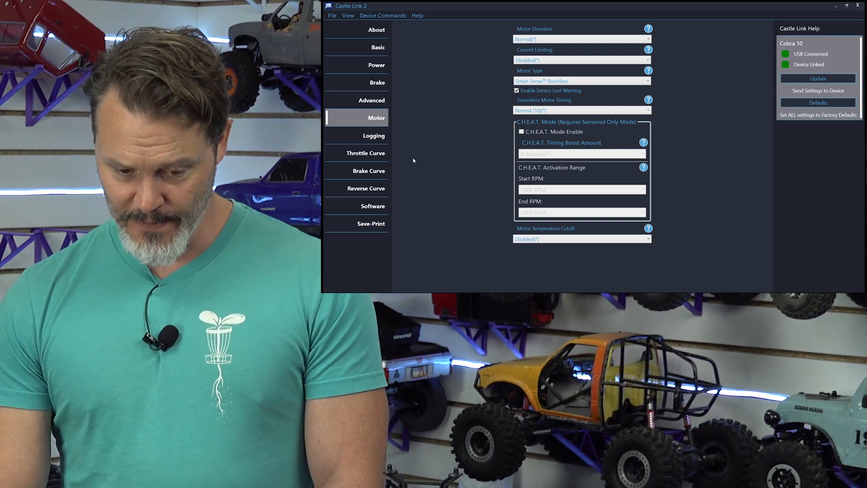
{"action": "left_click", "coordinate": [374, 136]}
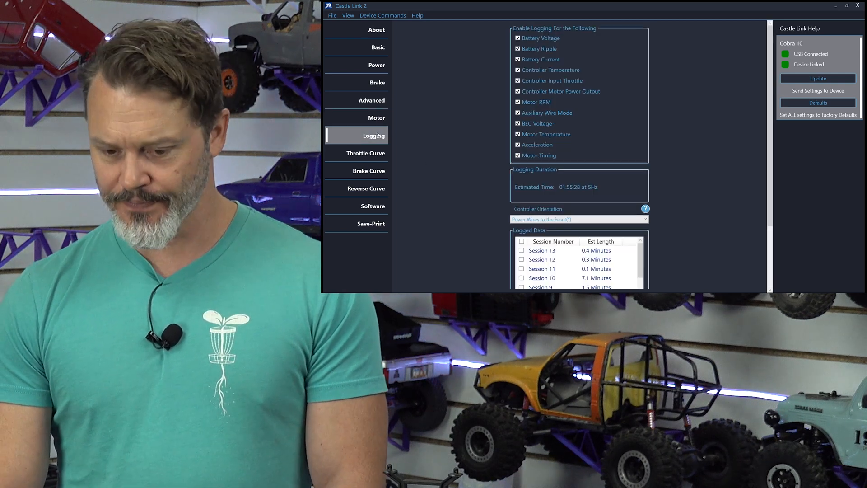
{"action": "scroll", "scroll_direction": "down", "scroll_amount": 3}
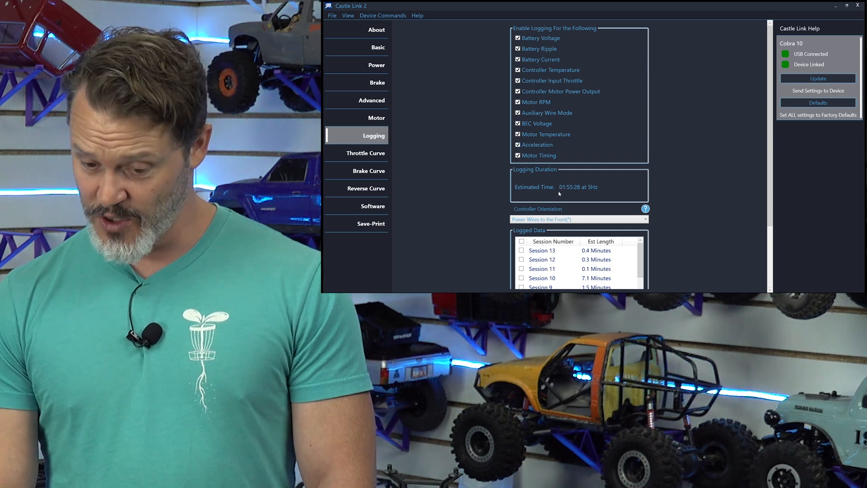
{"action": "scroll", "scroll_direction": "down", "scroll_amount": 3}
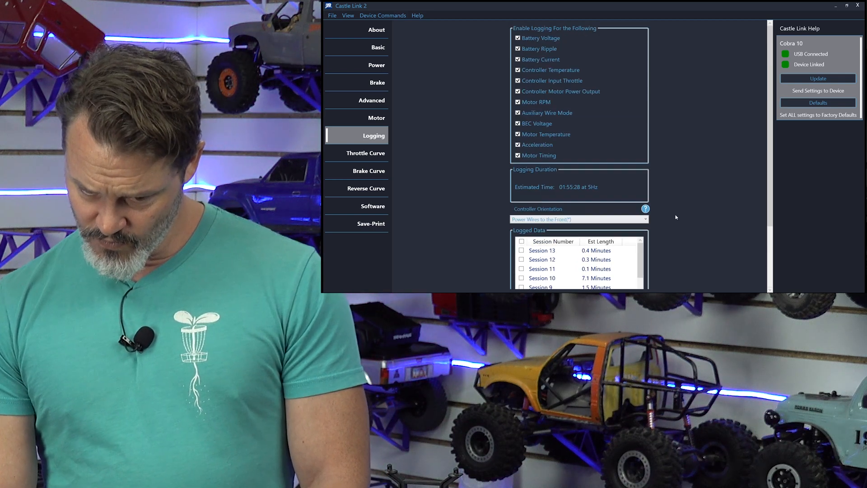
{"action": "scroll", "scroll_direction": "down", "scroll_amount": 3}
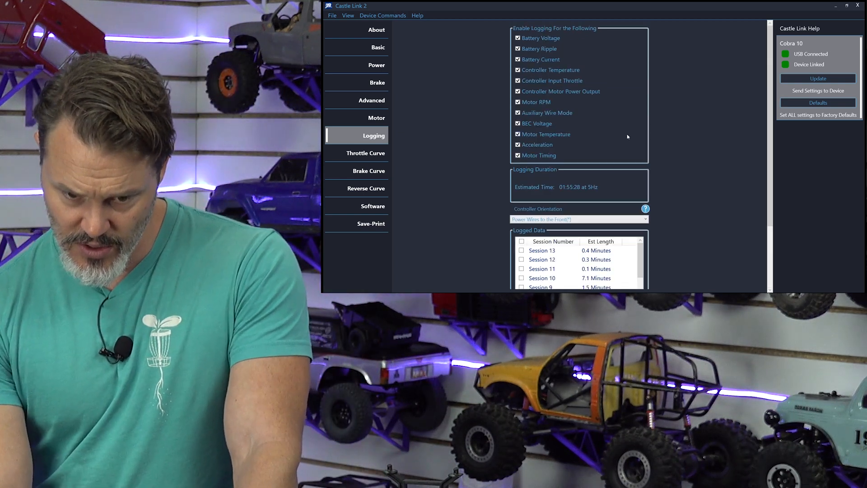
{"action": "scroll", "scroll_direction": "down", "scroll_amount": 3}
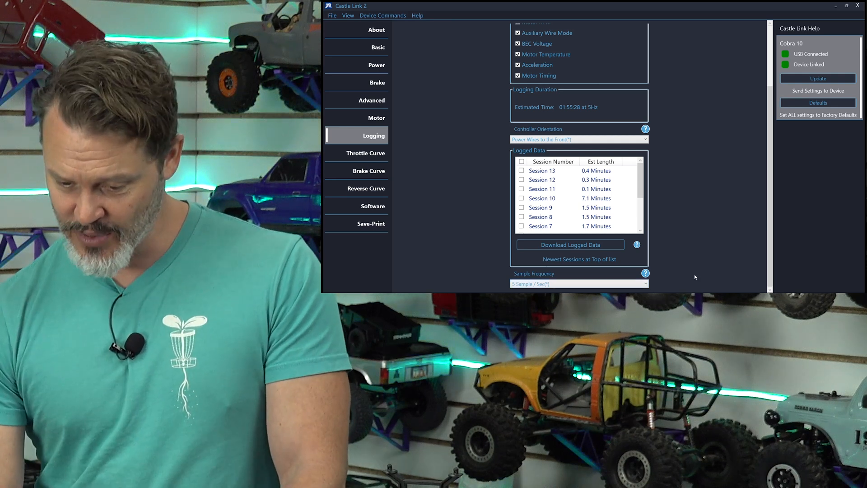
{"action": "mouse_move", "coordinate": [472, 189]}
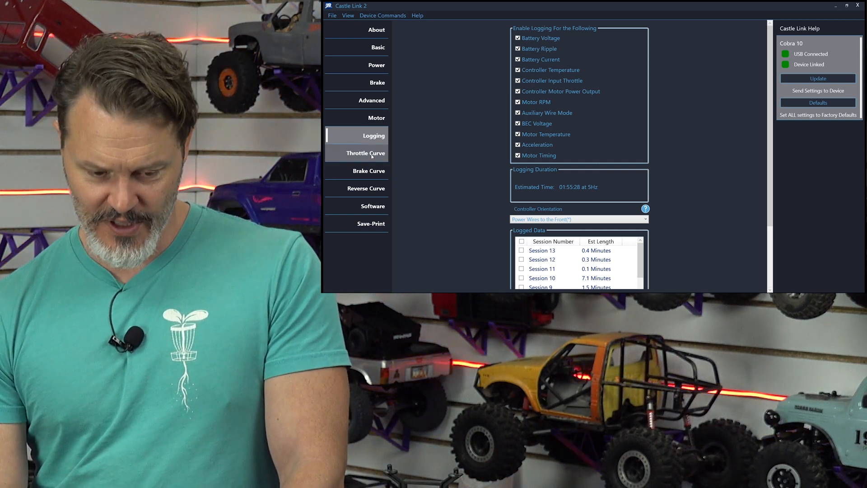
Step: Browse throttle, brake and reverse curves and Save-Print, ending on firmware version 1.21
{"action": "left_click", "coordinate": [364, 153]}
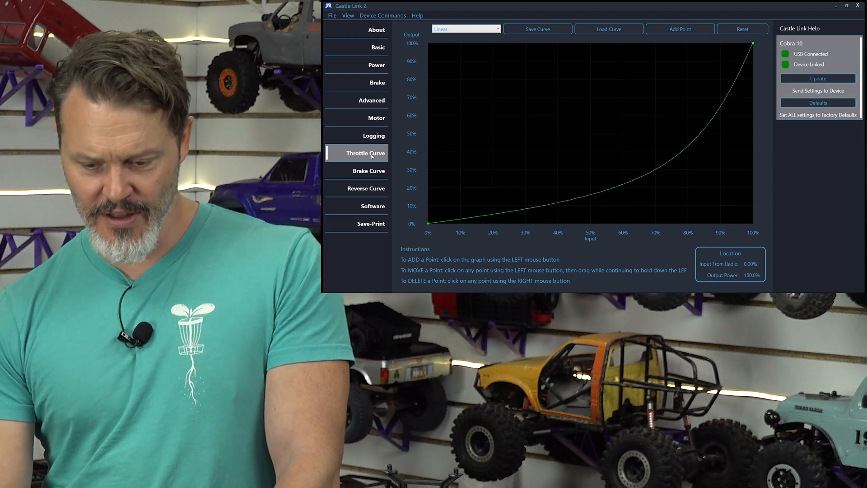
{"action": "mouse_move", "coordinate": [645, 168]}
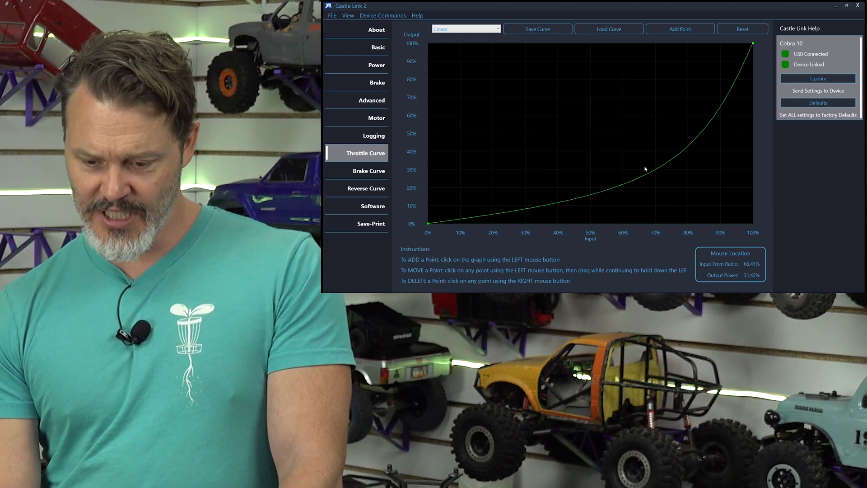
{"action": "left_click", "coordinate": [369, 170]}
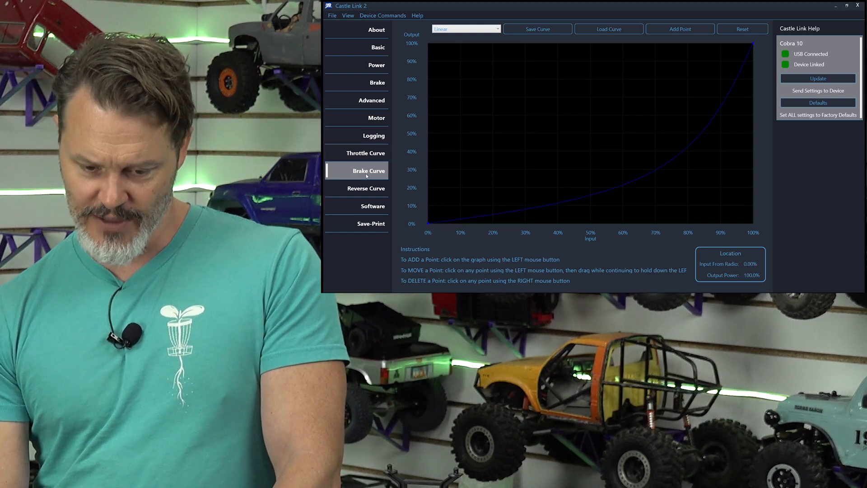
{"action": "left_click", "coordinate": [366, 187]}
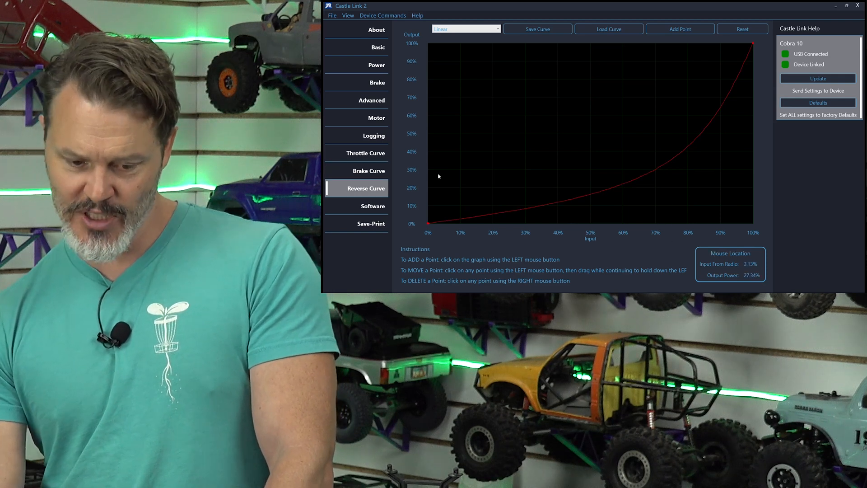
{"action": "left_click", "coordinate": [372, 206]}
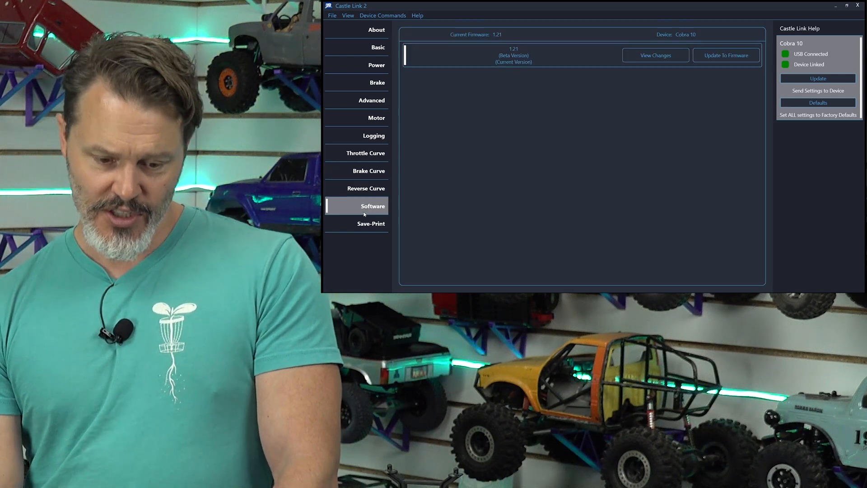
{"action": "left_click", "coordinate": [371, 223]}
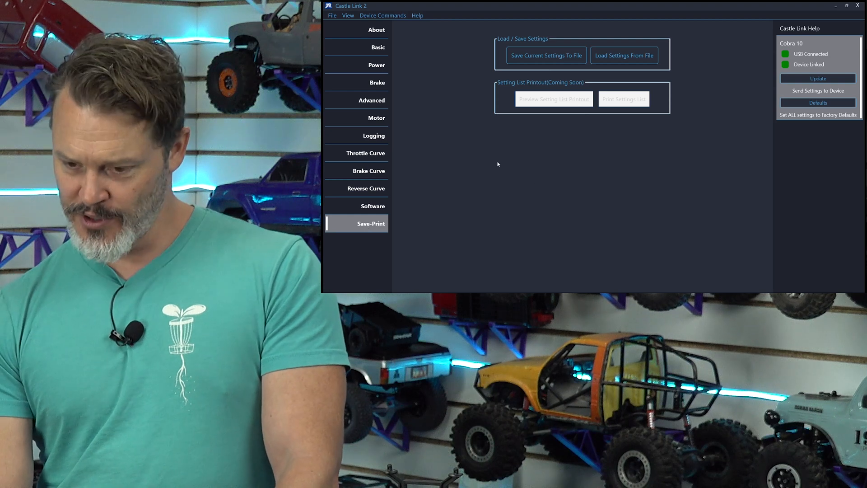
{"action": "left_click", "coordinate": [373, 206]}
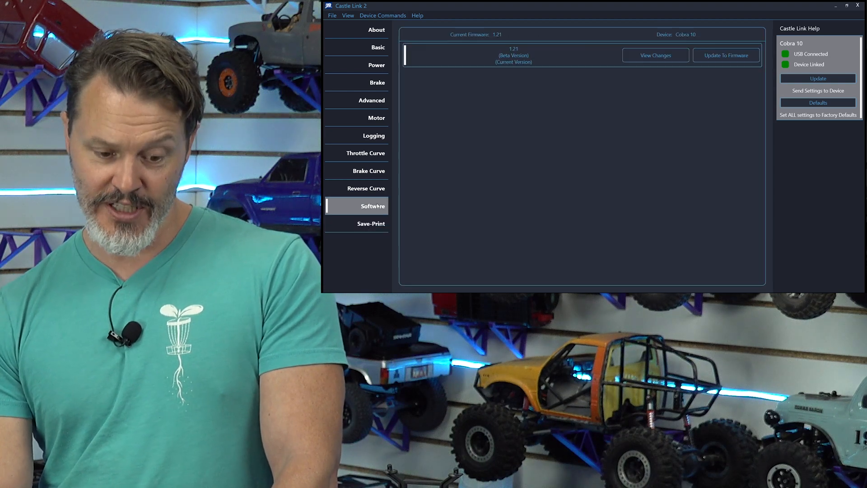